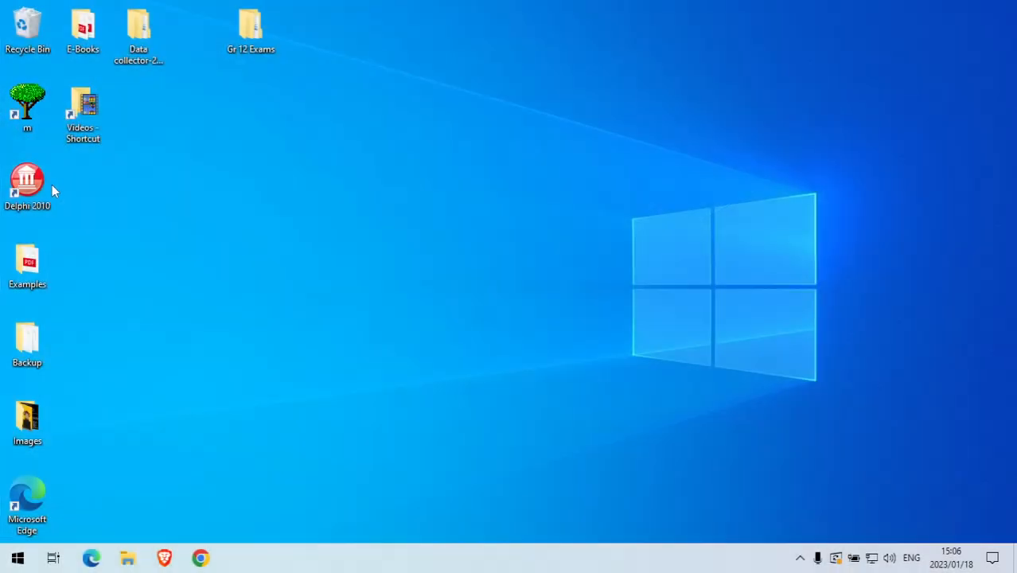
Launch Delphi 2010 from its desktop shortcut to reach the Welcome Page.
click(27, 178)
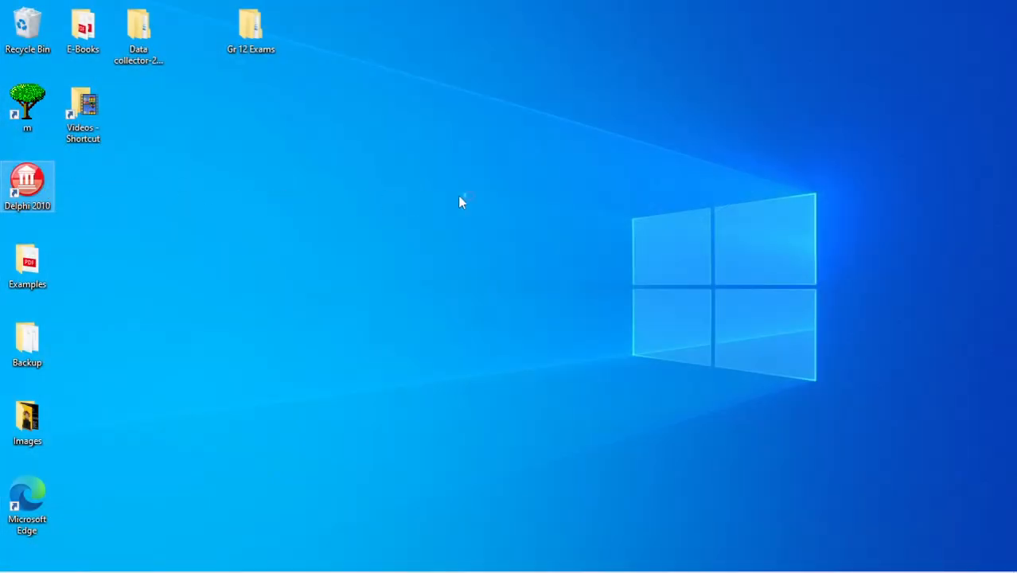
mouse_move(575, 204)
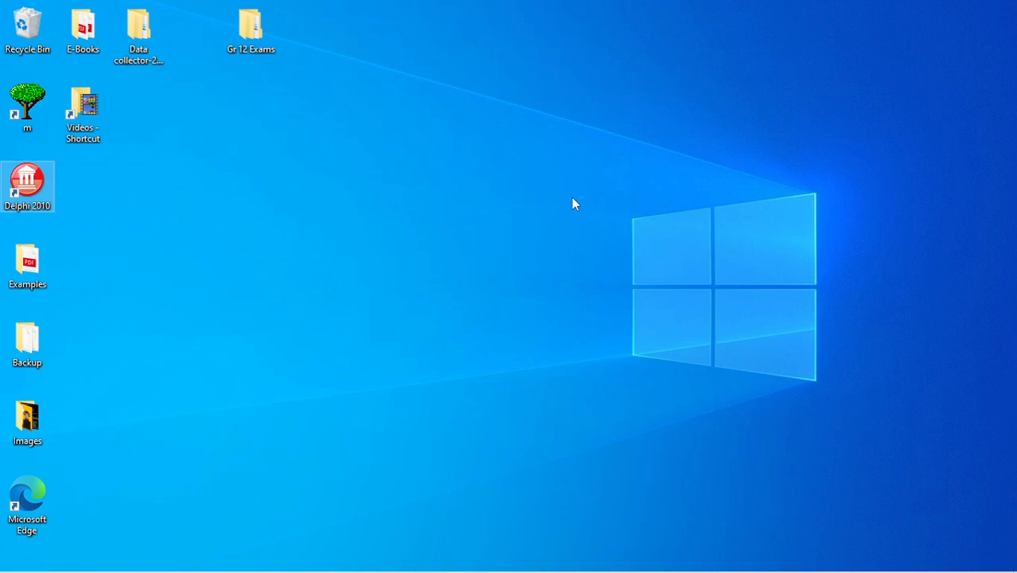
double_click(28, 179)
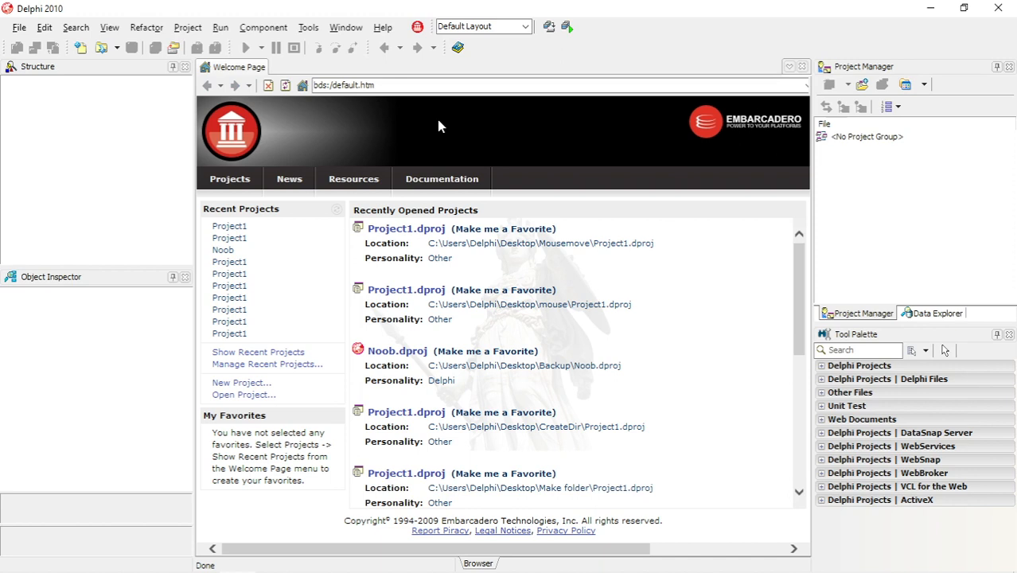
Create a VCL Forms Application and drop a TButton and a TRichEdit onto Form1.
click(20, 27)
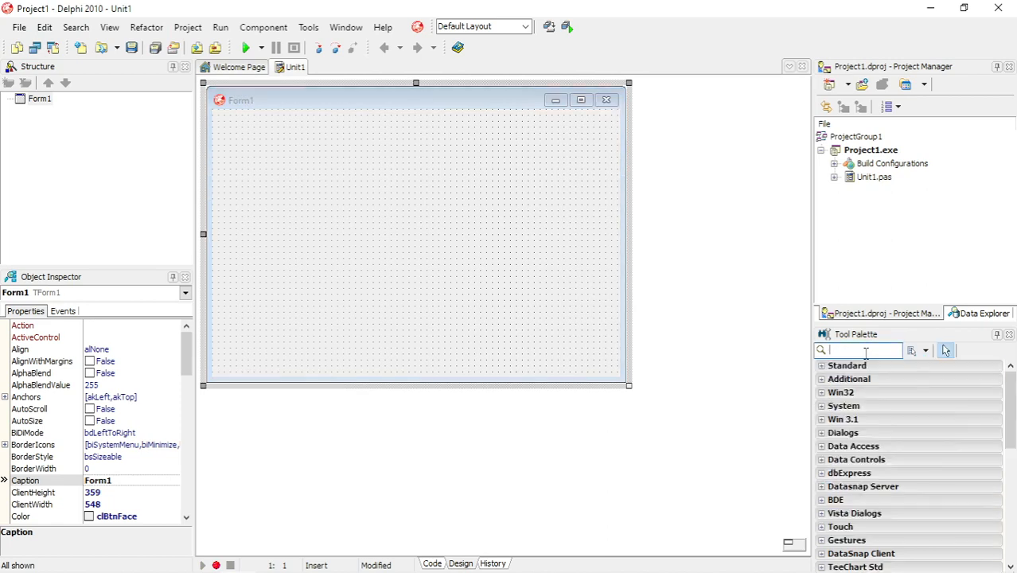
text(but)
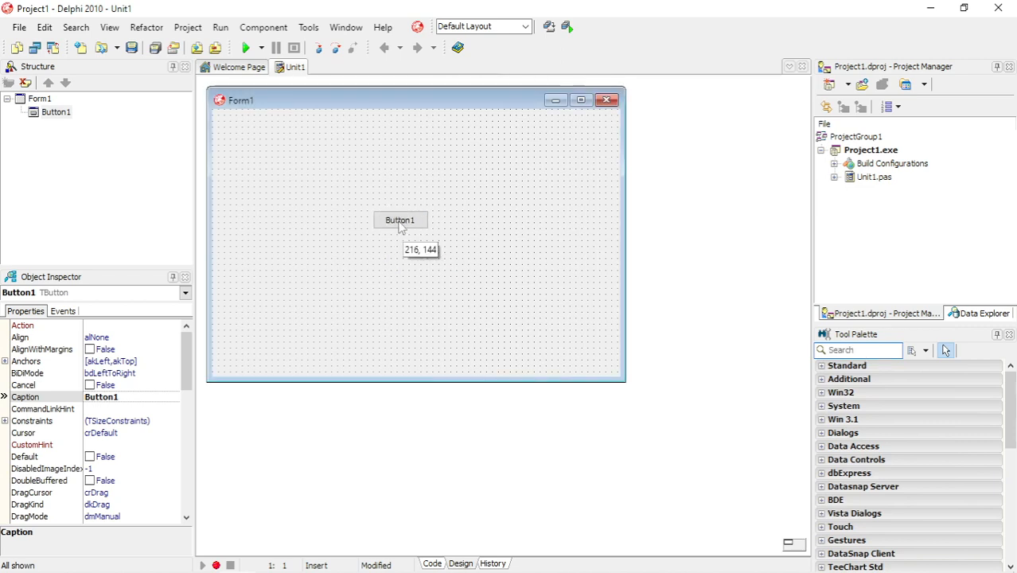
drag(399, 220, 356, 190)
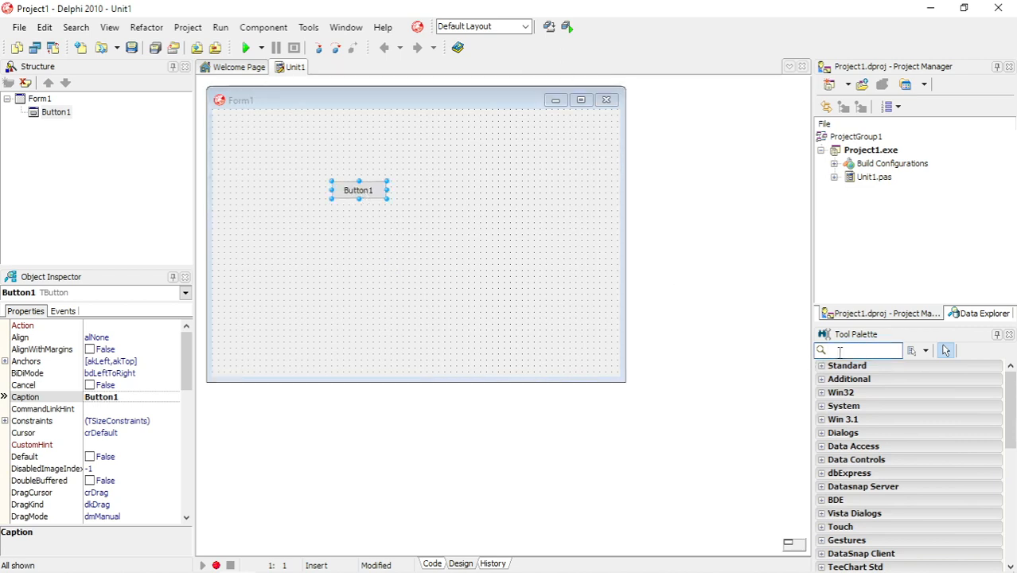
text(rich)
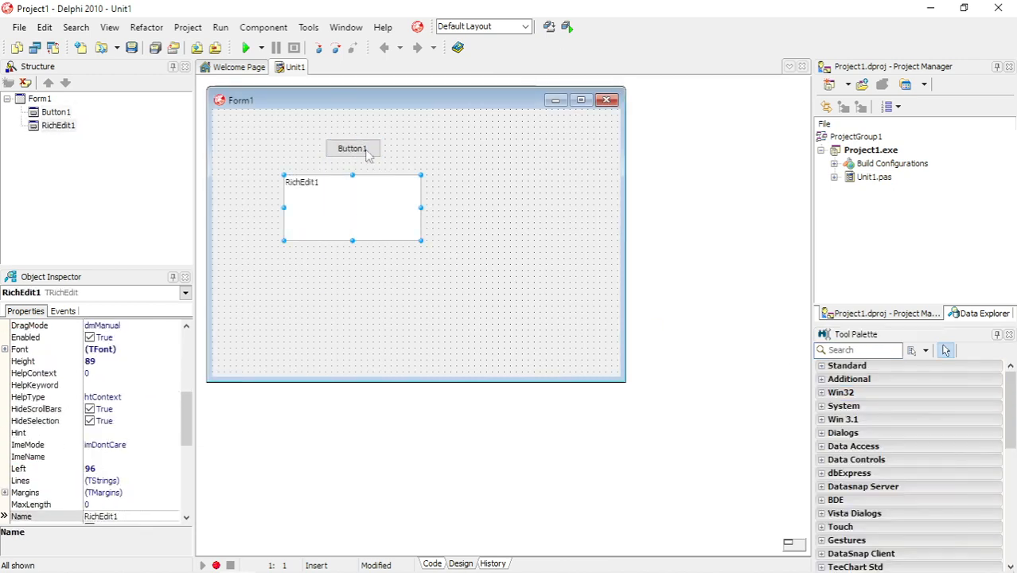
Caption Button1 'Display' and clear RichEdit1's Lines in the String List Editor.
click(352, 149)
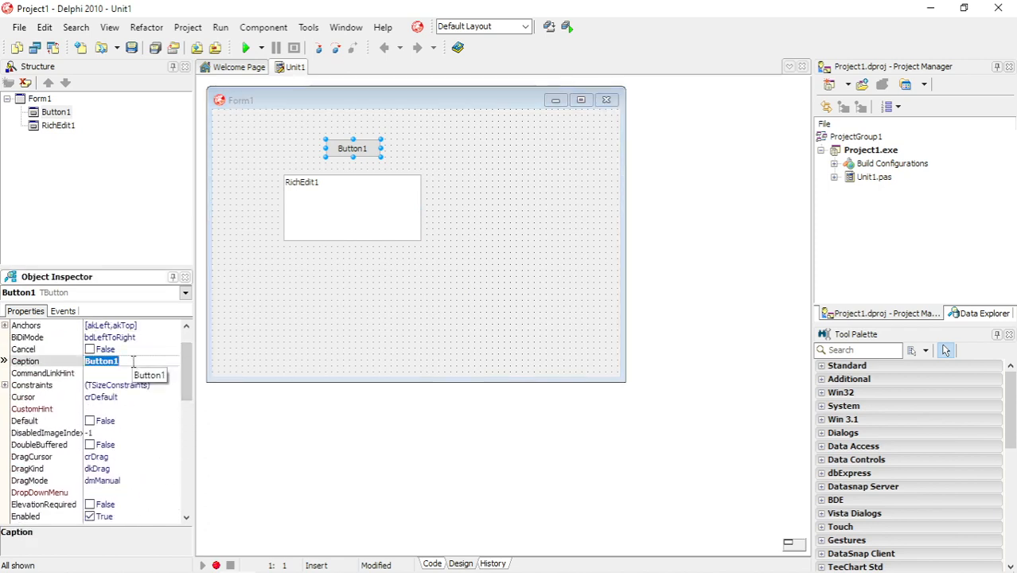
text(Display)
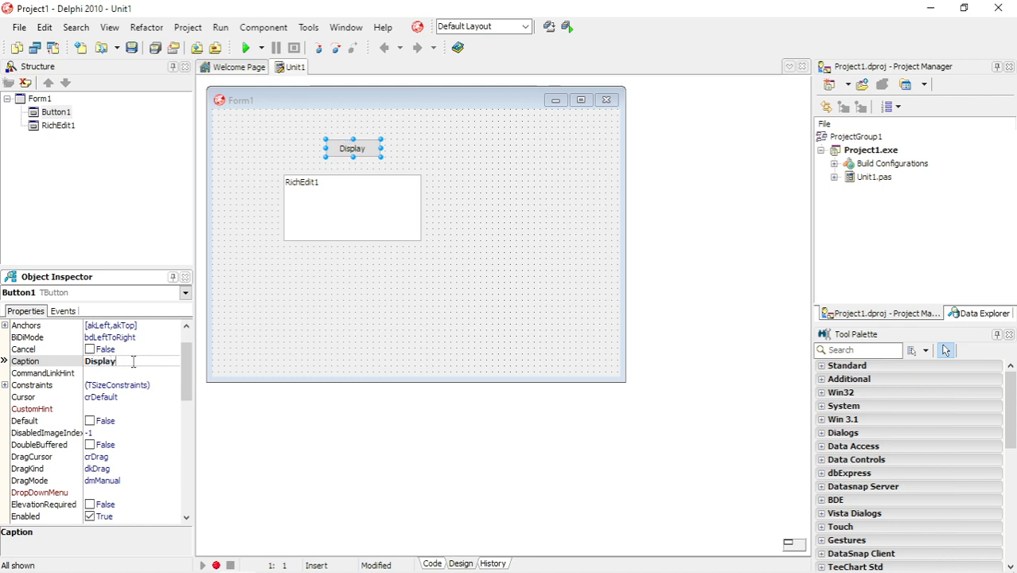
click(352, 207)
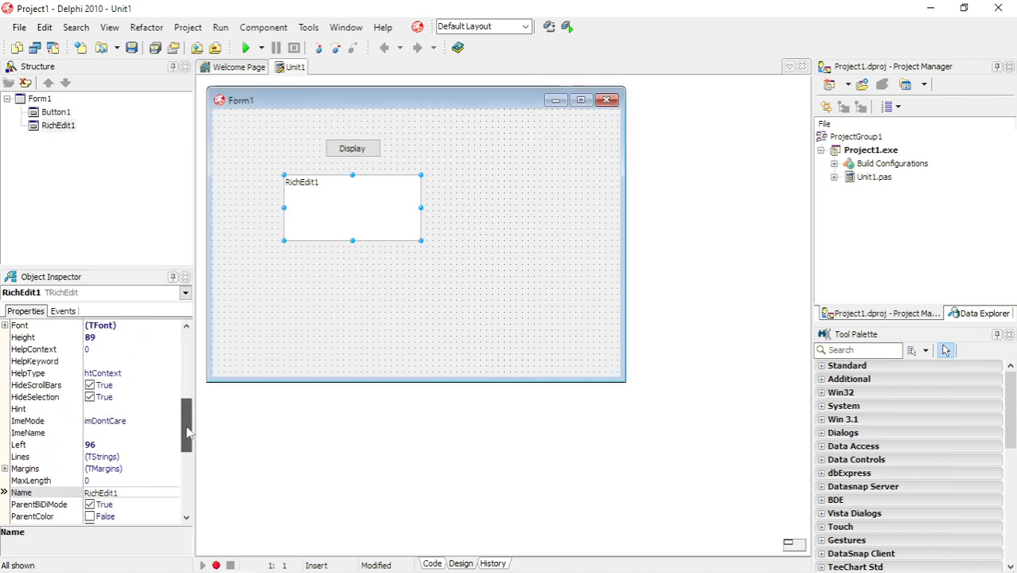
click(174, 444)
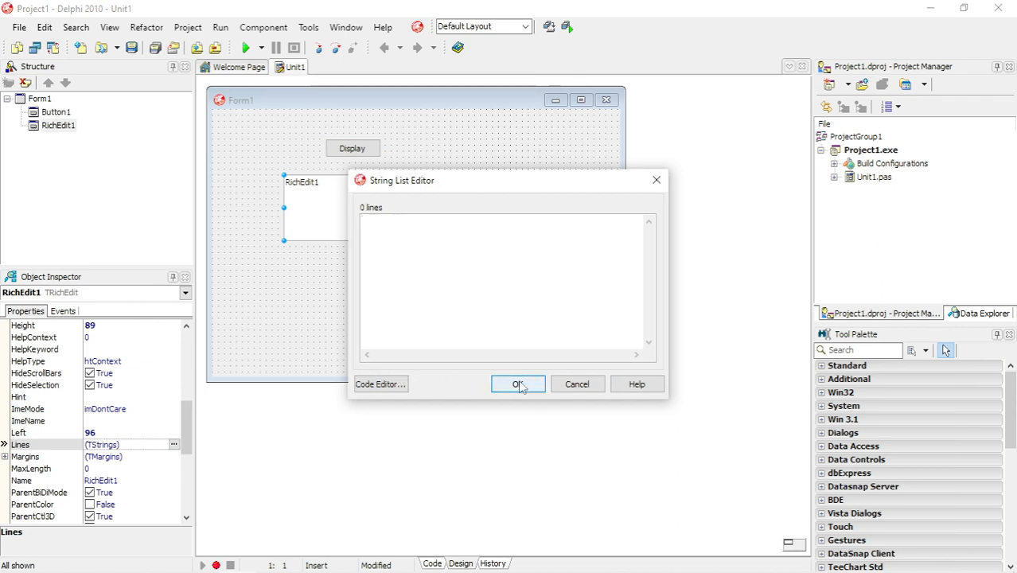
click(519, 384)
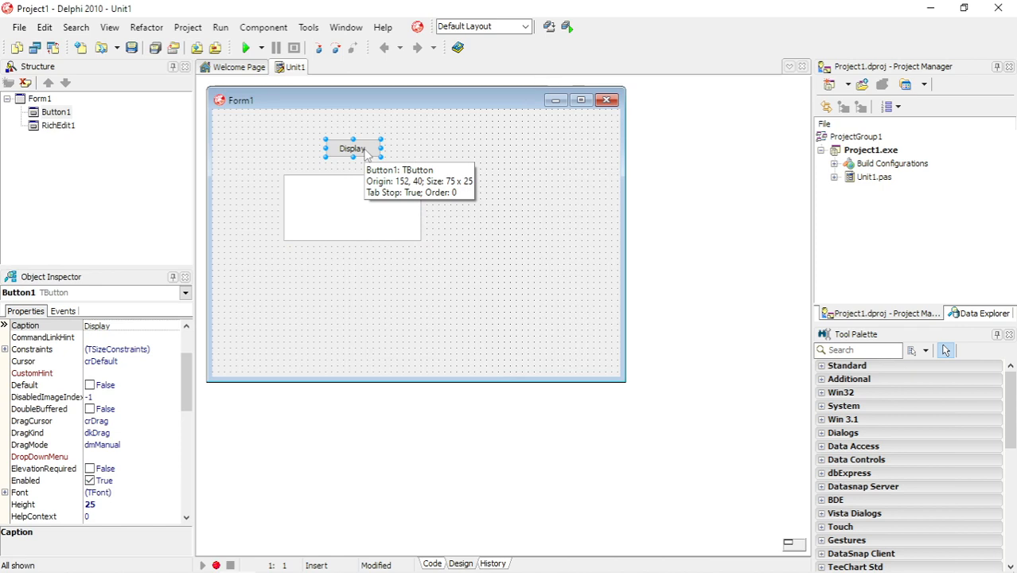
mouse_move(366, 151)
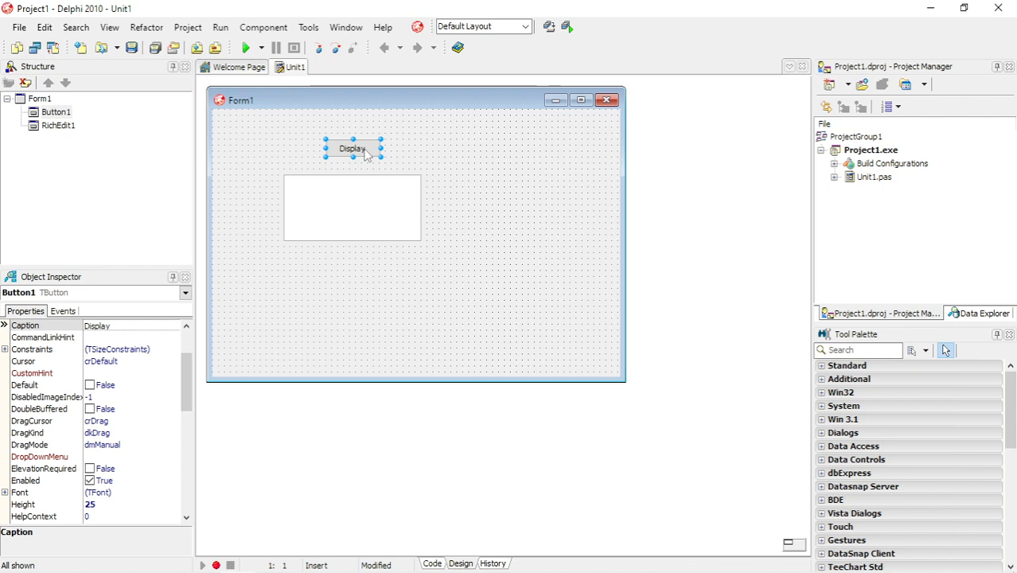
mouse_move(293, 211)
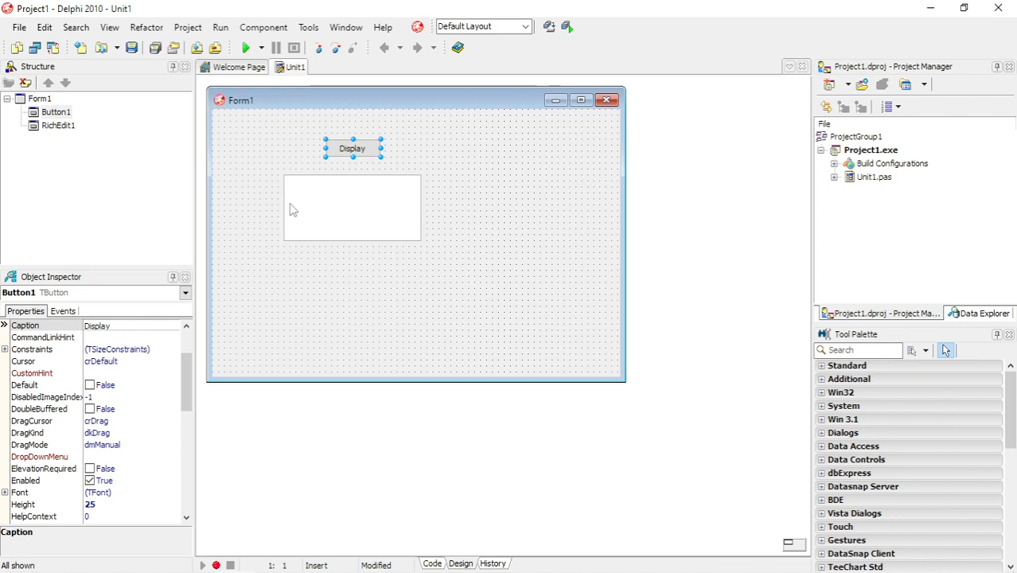
mouse_move(362, 153)
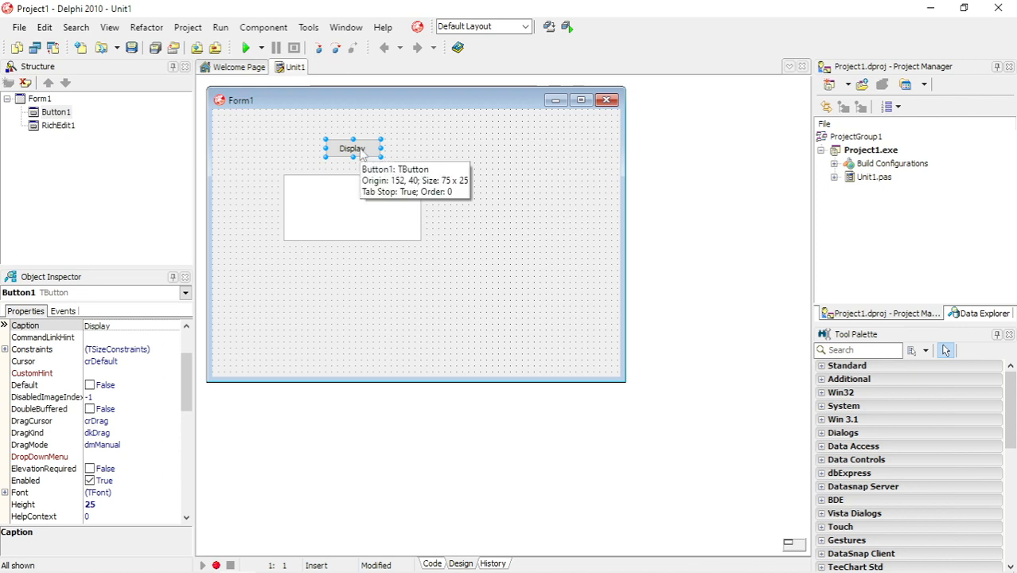
Generate Button1Click and write a while k<=10 do loop with an empty begin…end block.
double_click(352, 150)
text(while  do)
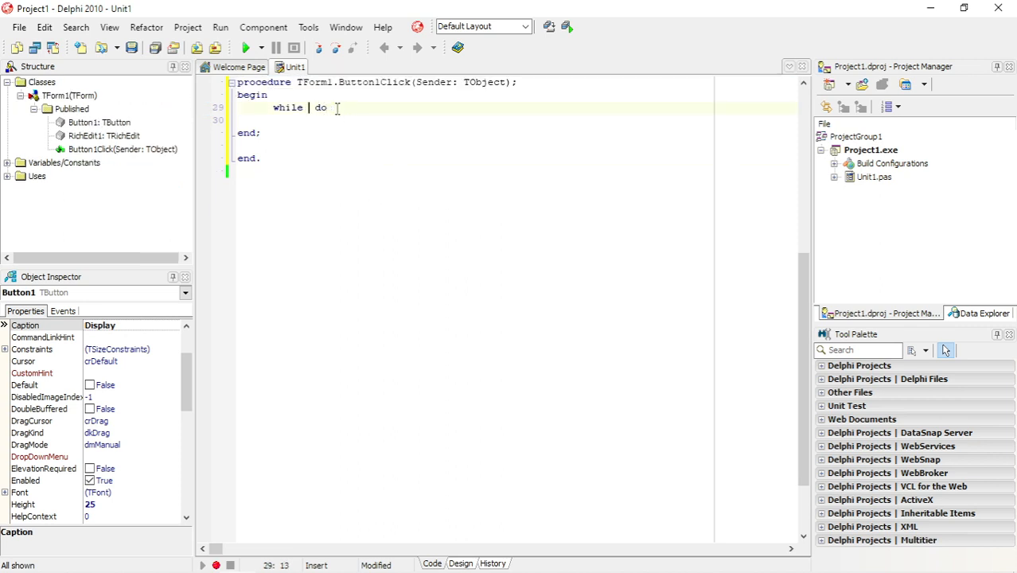
text(b)
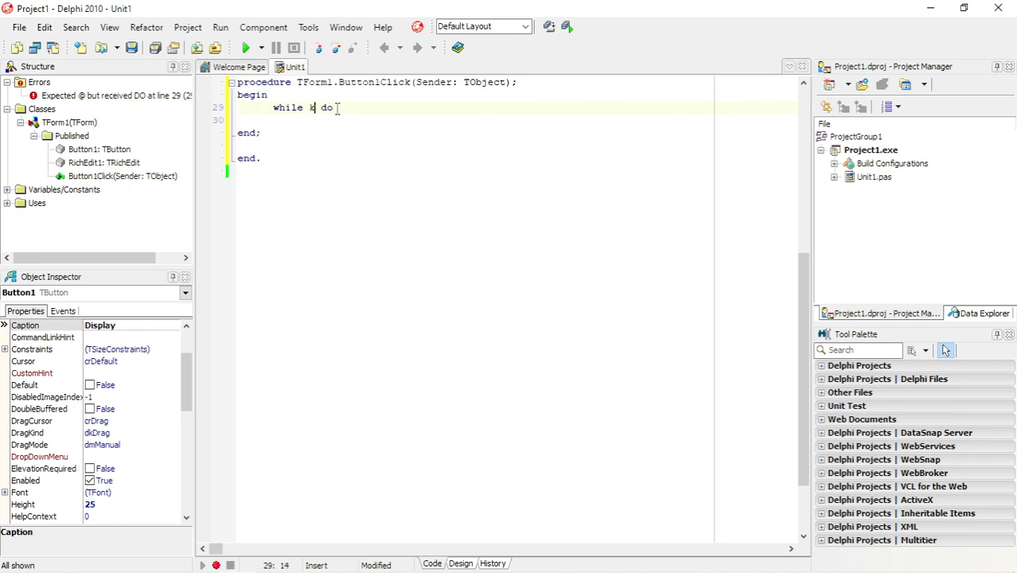
text(:)
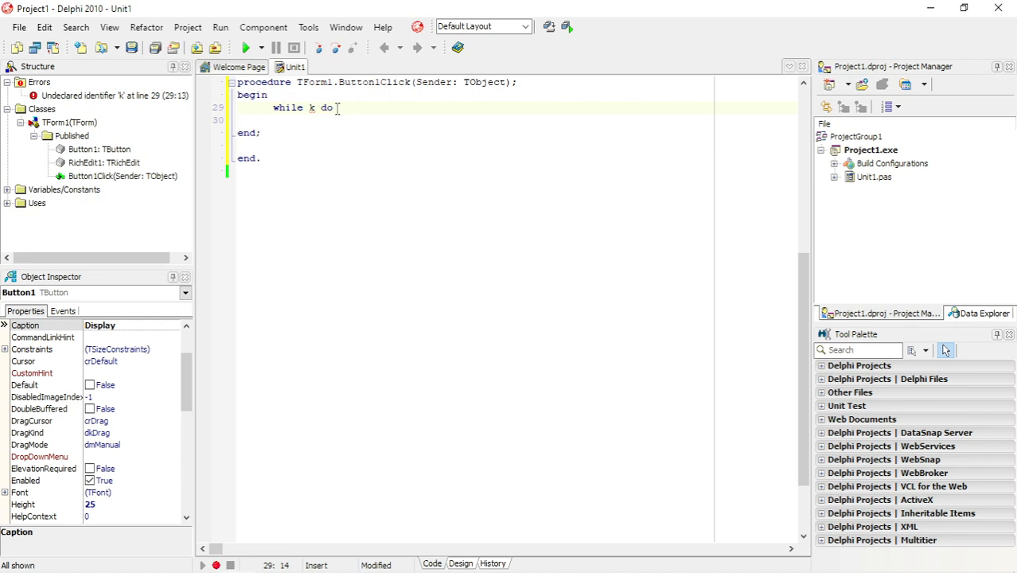
text(:=)
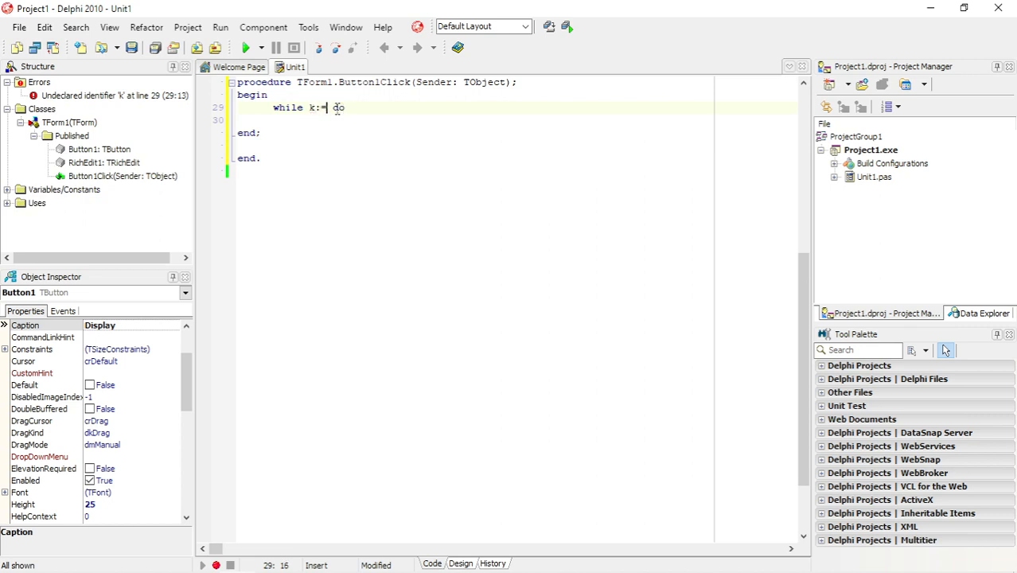
text(10)
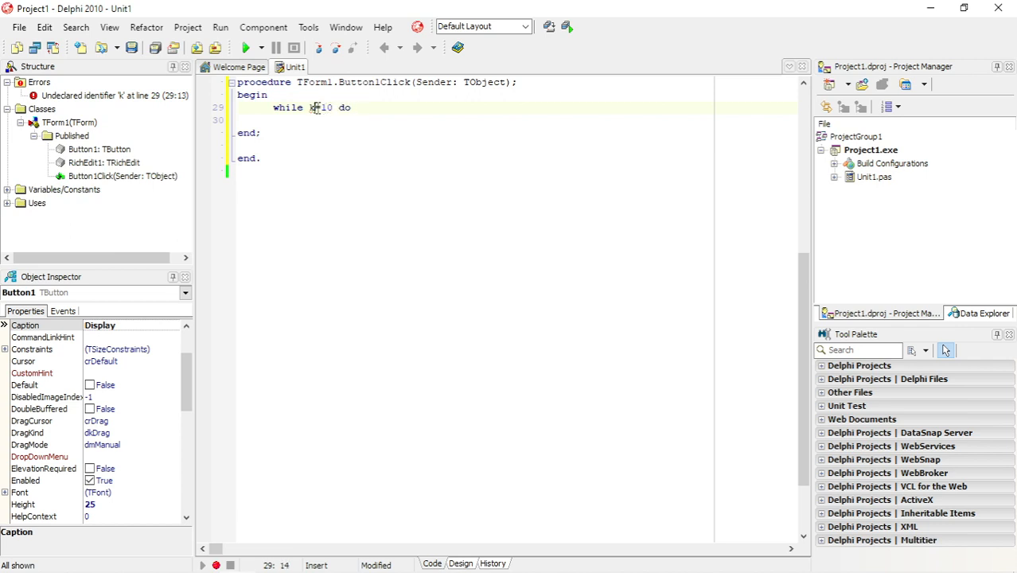
text(:)
text(begin)
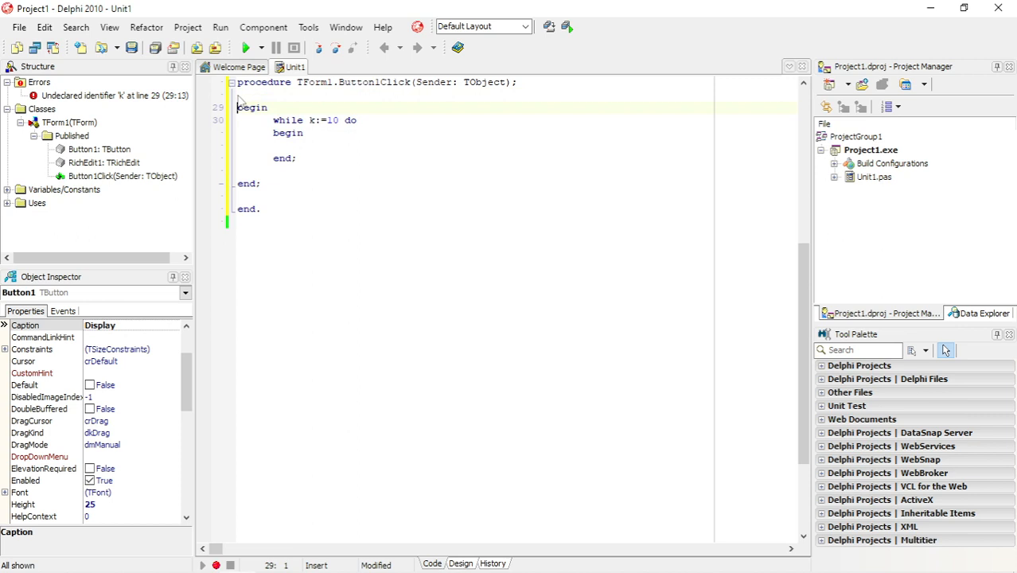
Declare var k: integer; in the handler and assign k:=1; before the loop.
text(var)
text(k:)
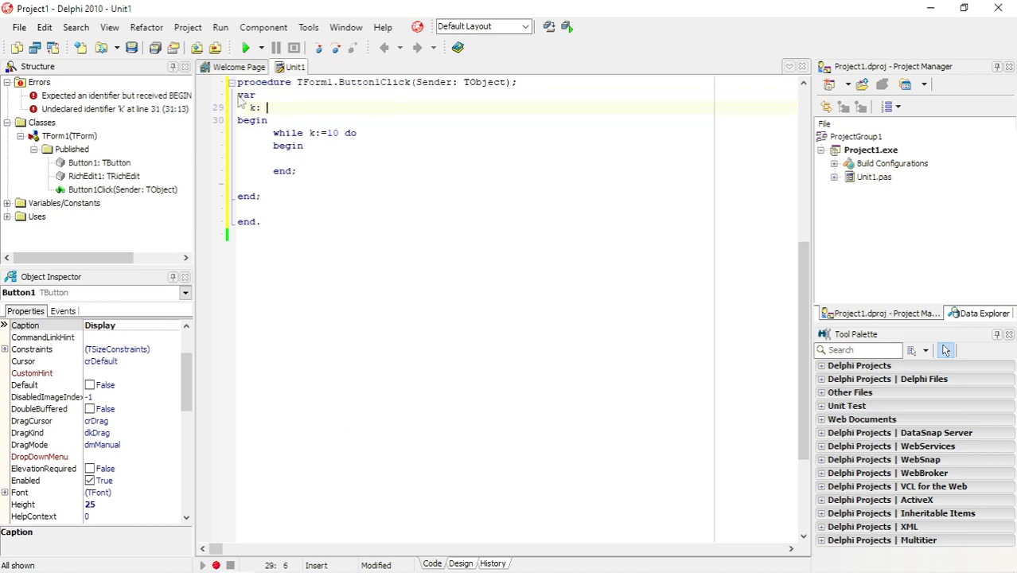
text(integer)
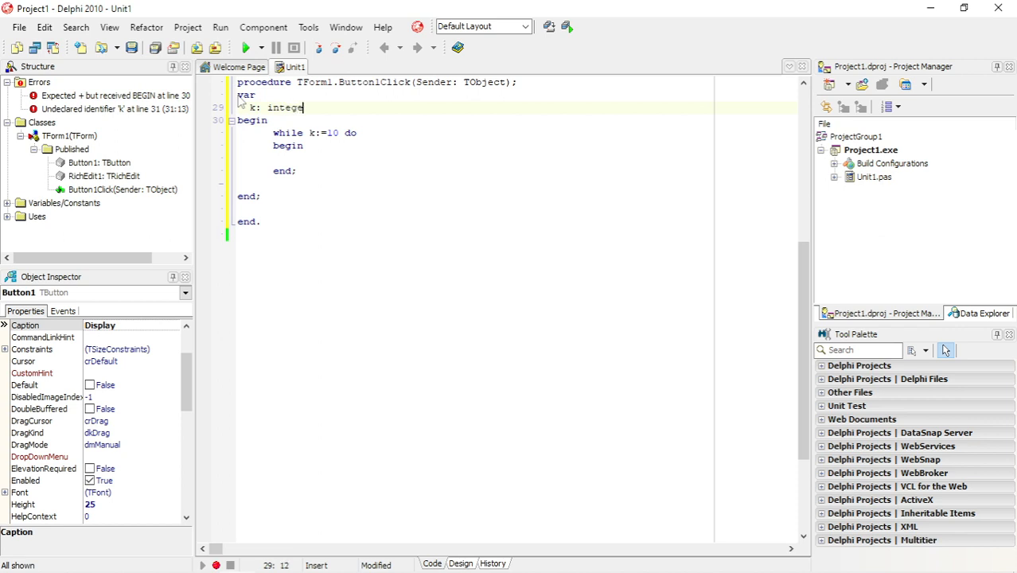
text(r;)
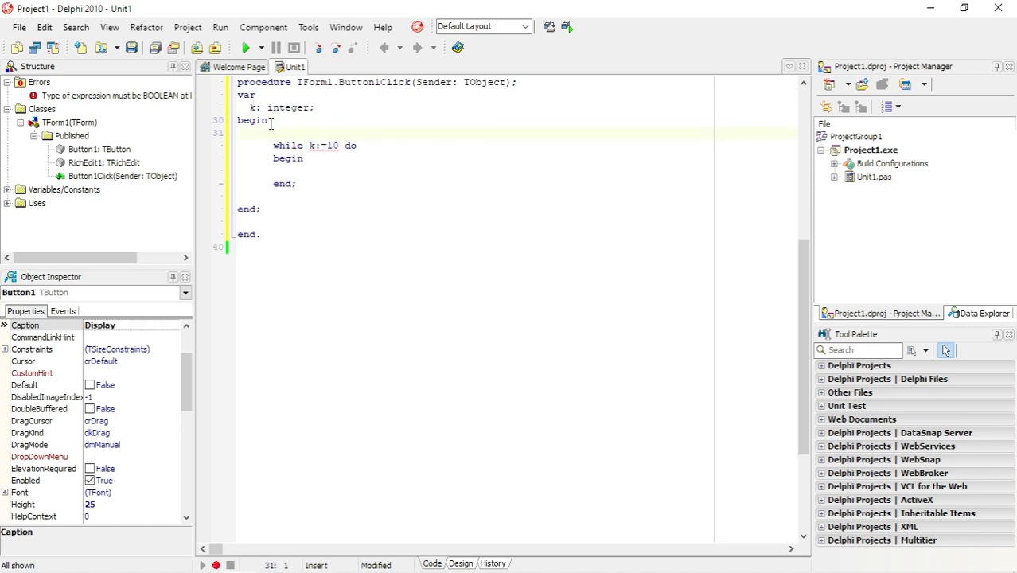
text(k:=)
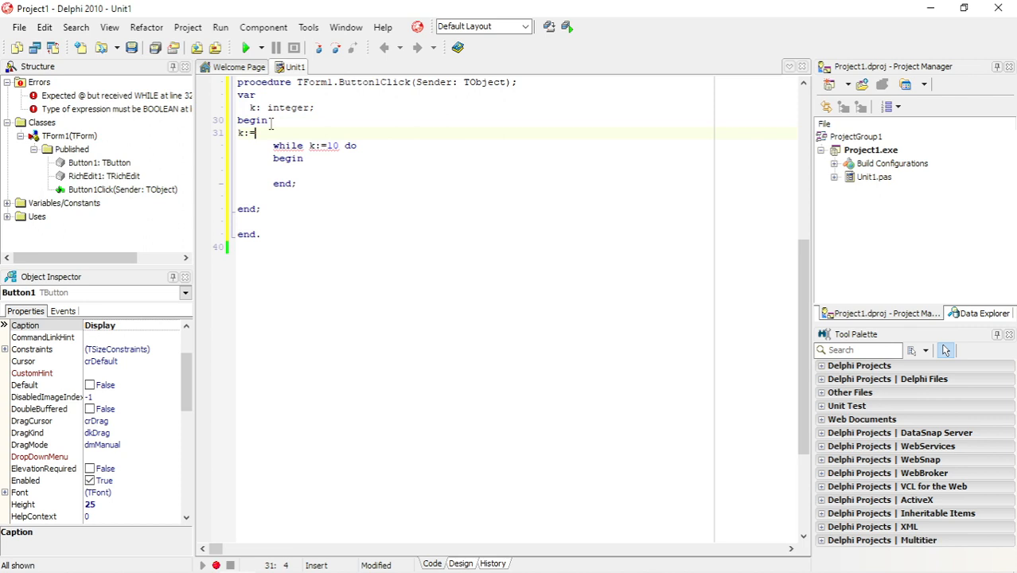
text(1;)
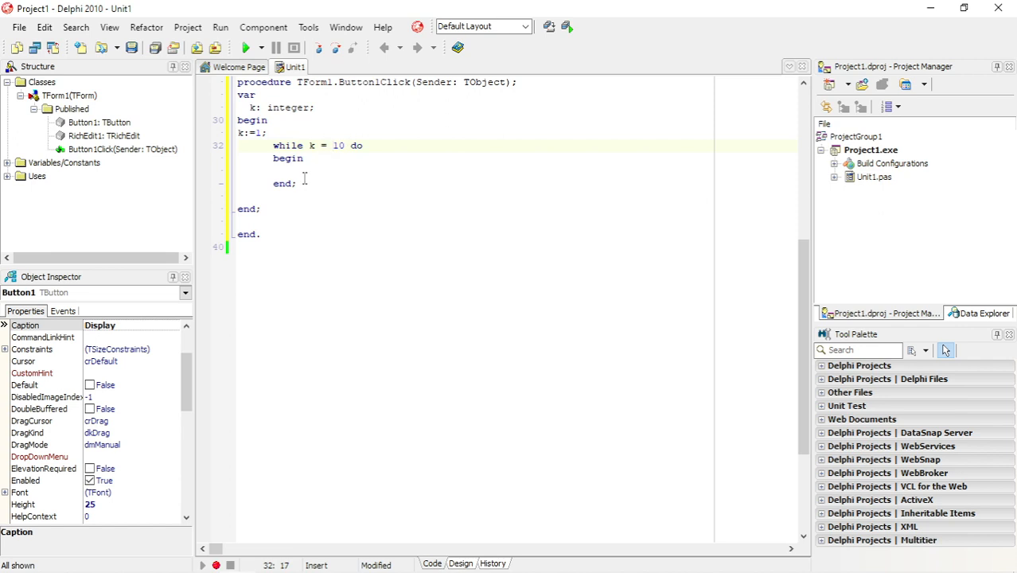
Fill the loop body with richedit1.Lines.Add(IntToStr(k)); via code completion.
double_click(282, 185)
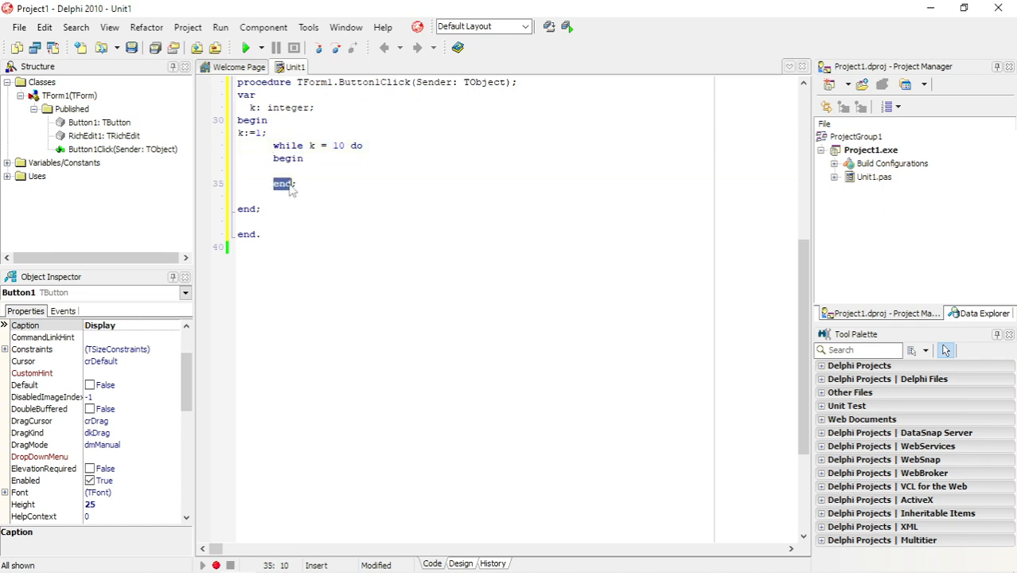
text(richedit)
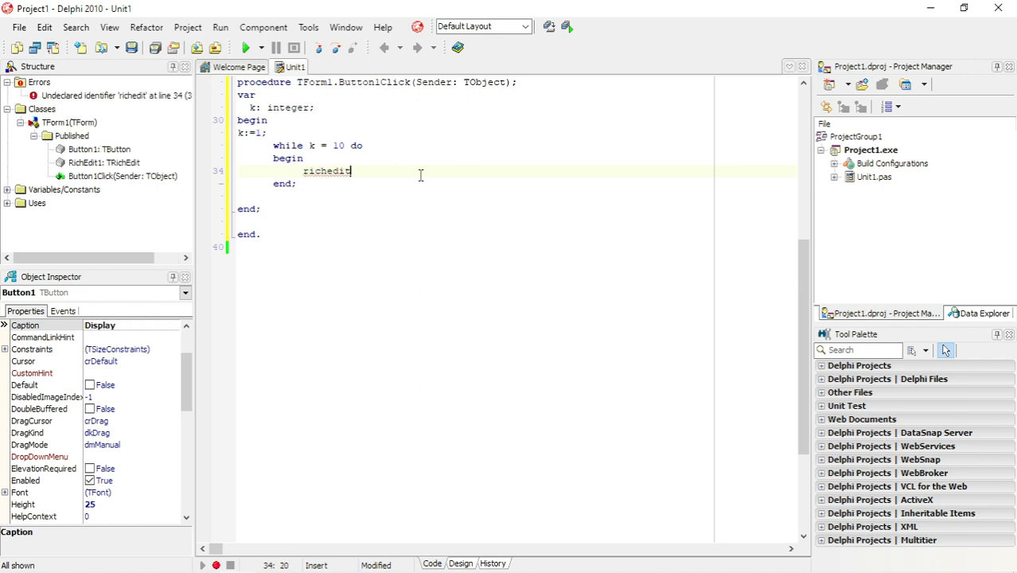
text(.l)
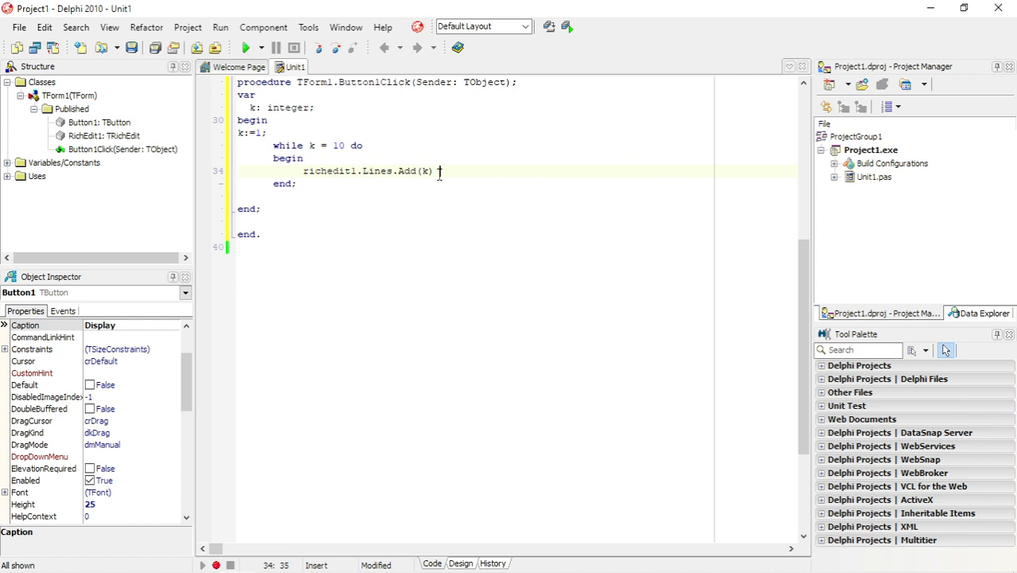
text(;)
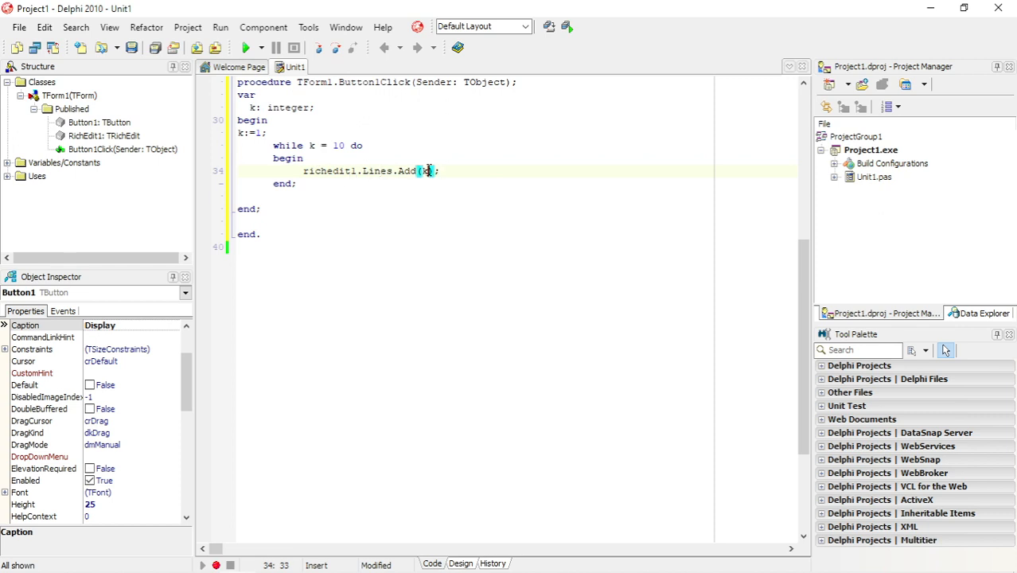
text(k)
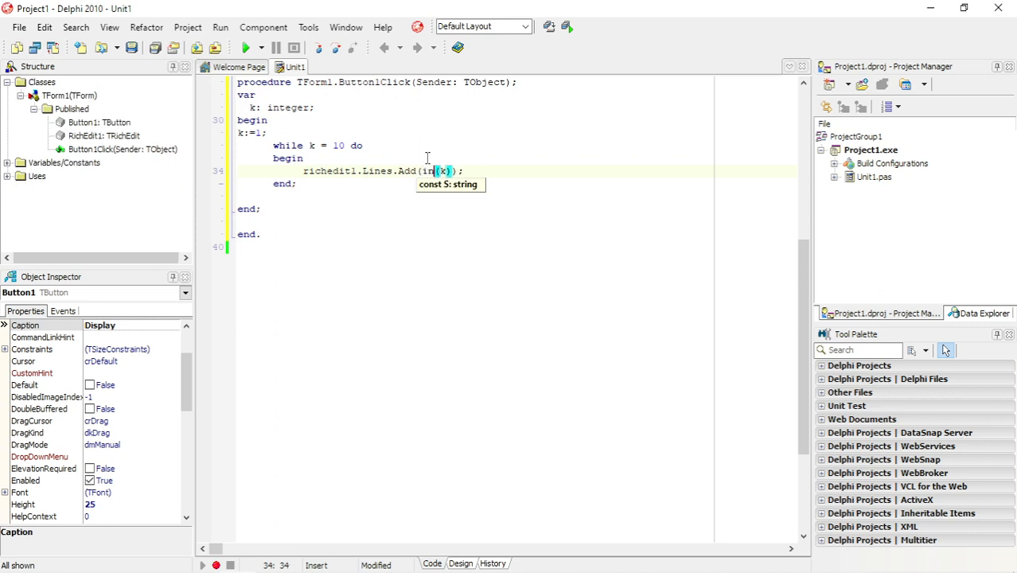
text(tTostr)
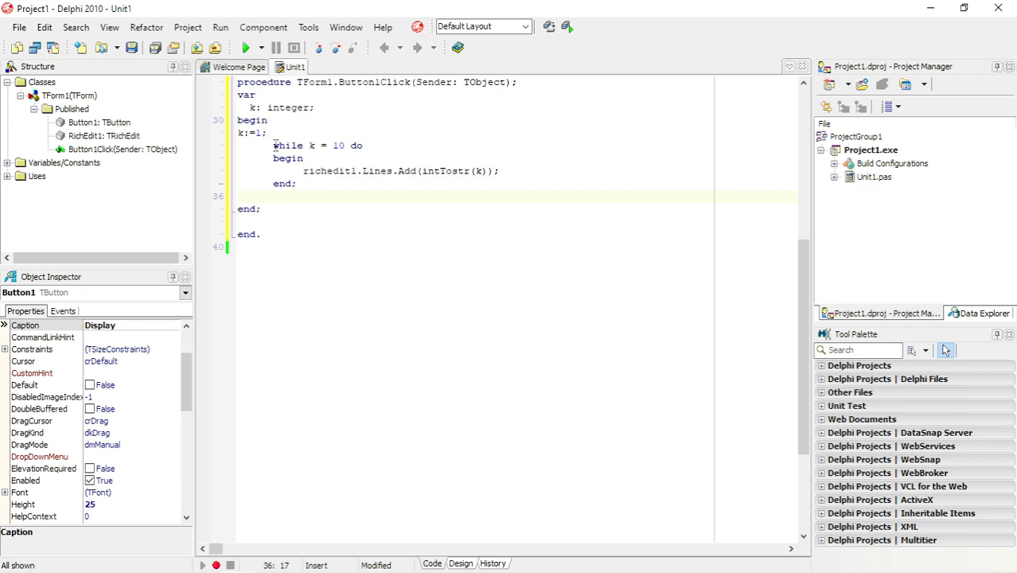
Change the condition to while k < 10 do and add inc(k); after Lines.Add.
click(274, 147)
text(>)
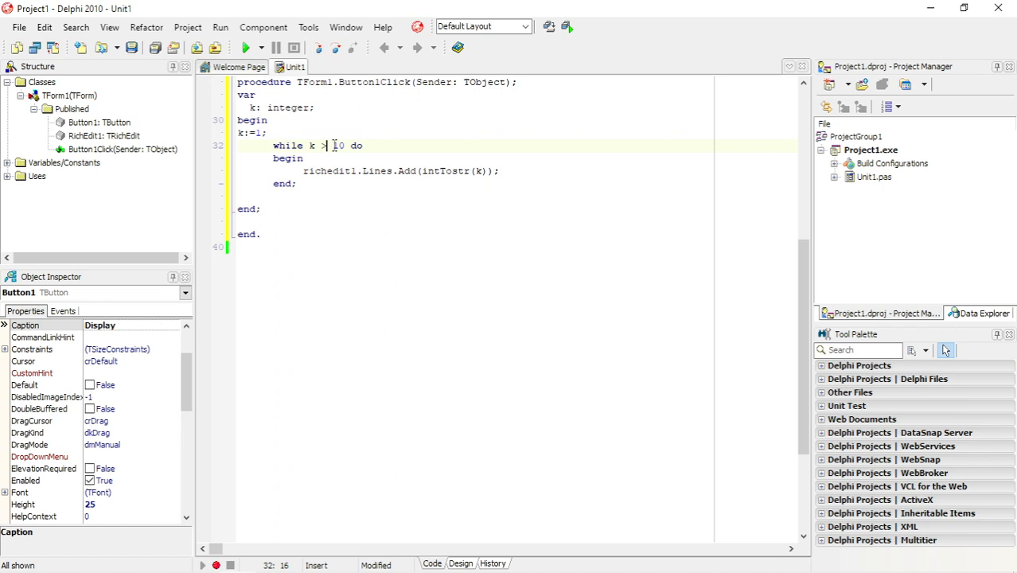
text(0)
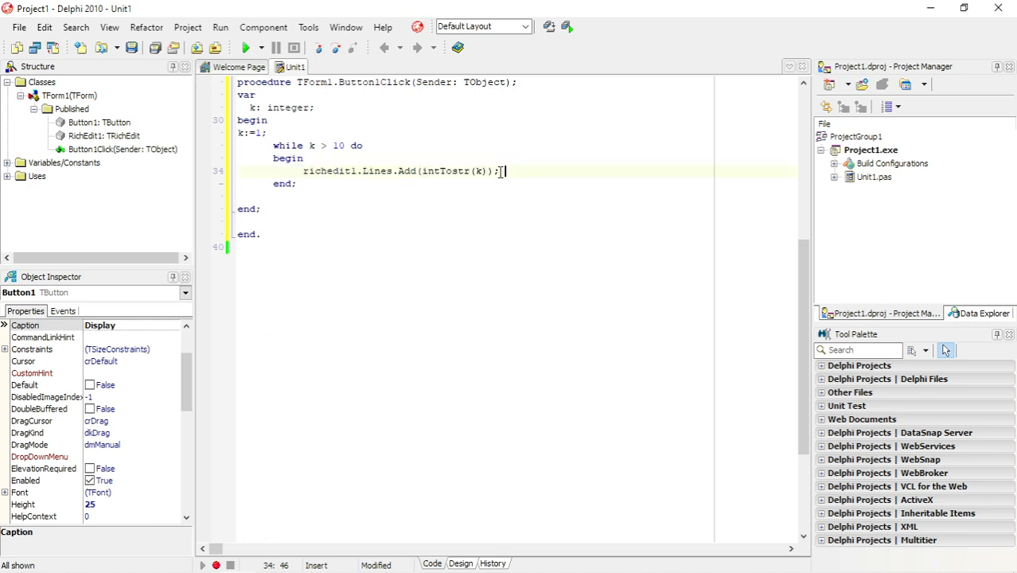
text(in)
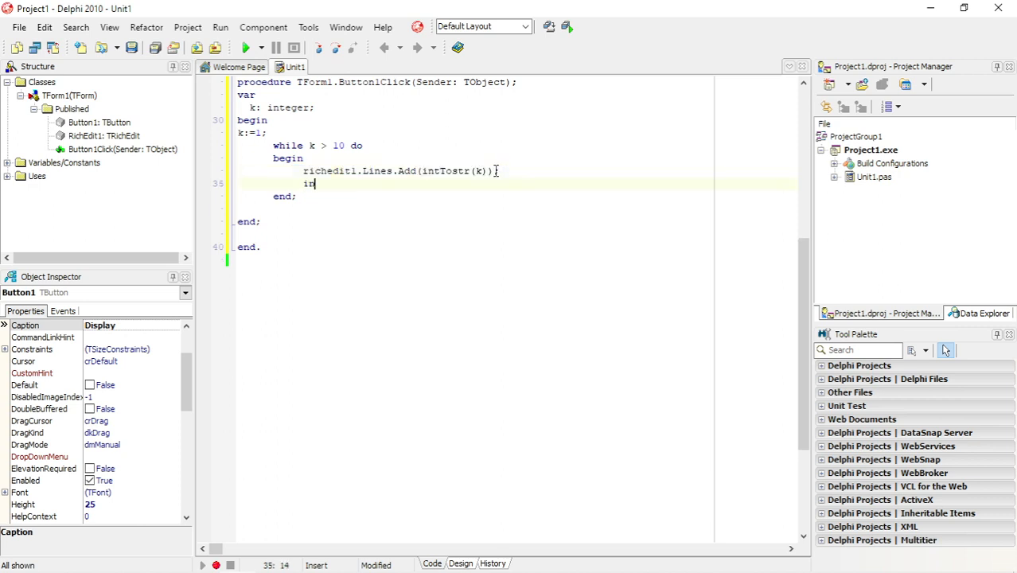
text(c(k)
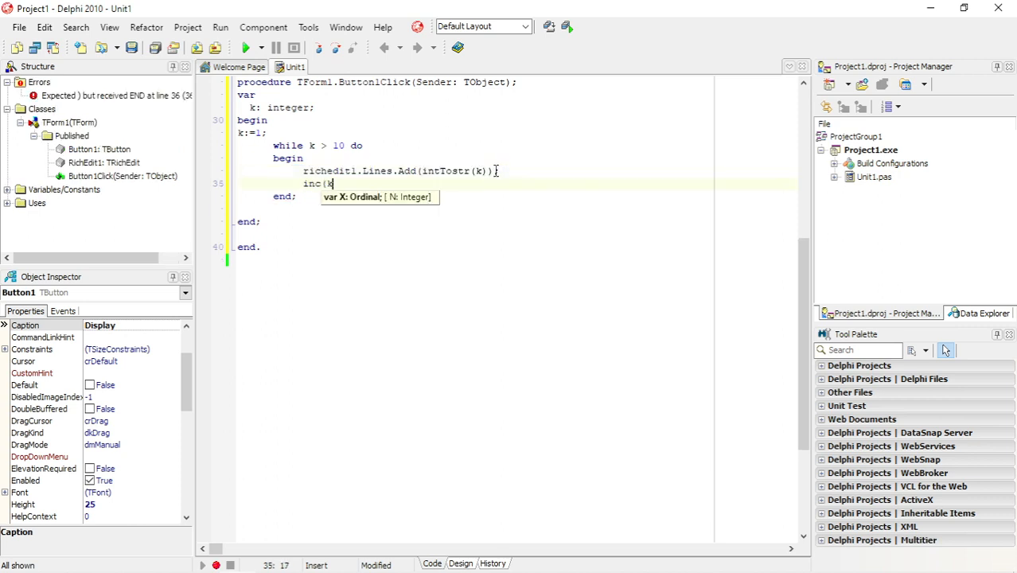
text();)
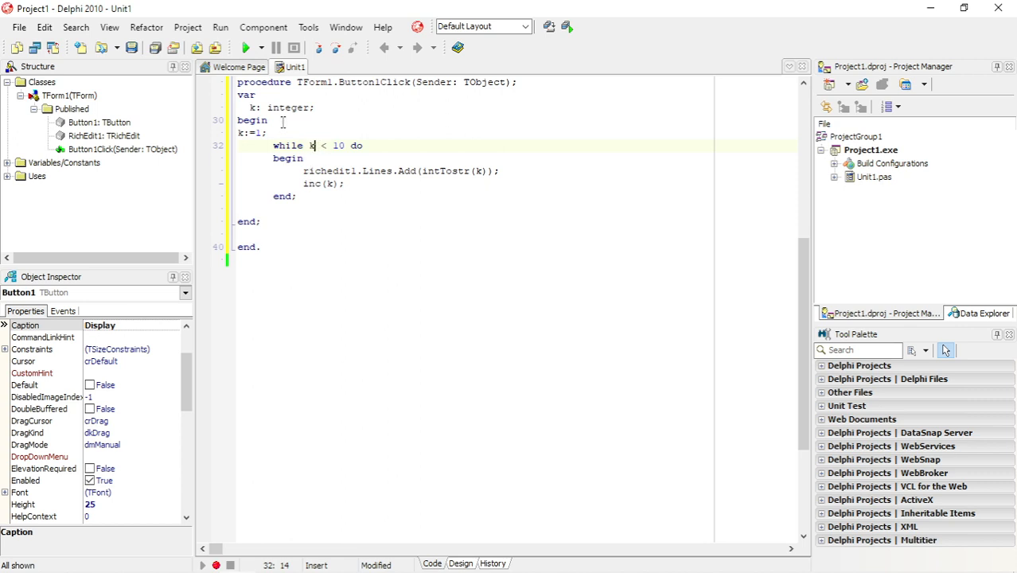
Compile and run the project, press Display to list 1 to 9, then close the app.
click(246, 48)
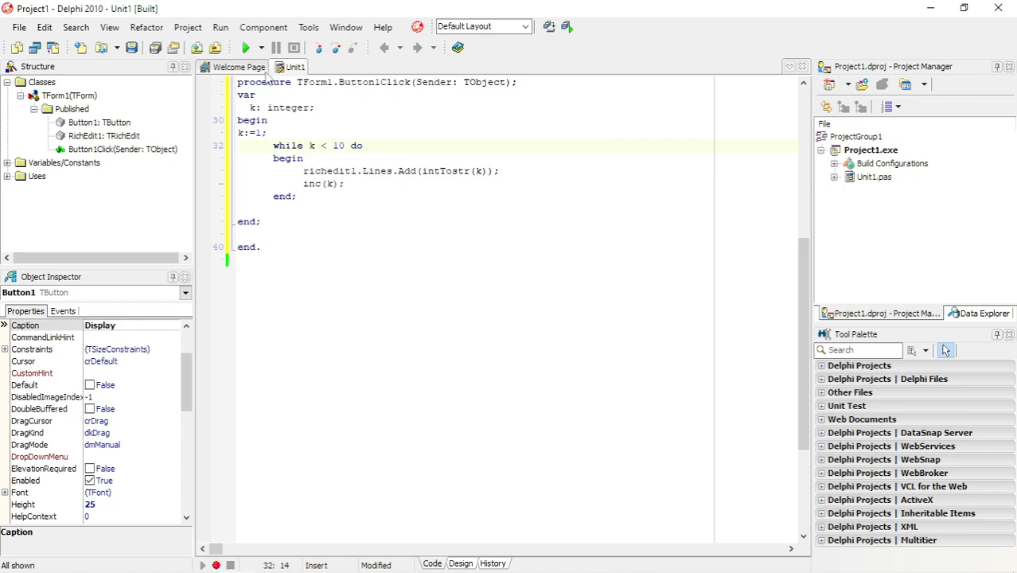
click(248, 47)
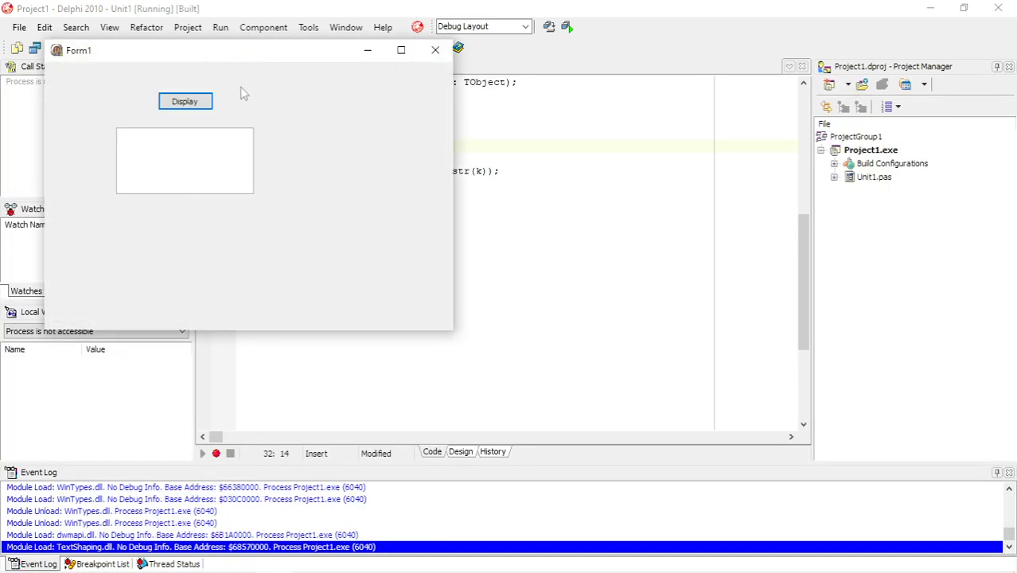
click(185, 102)
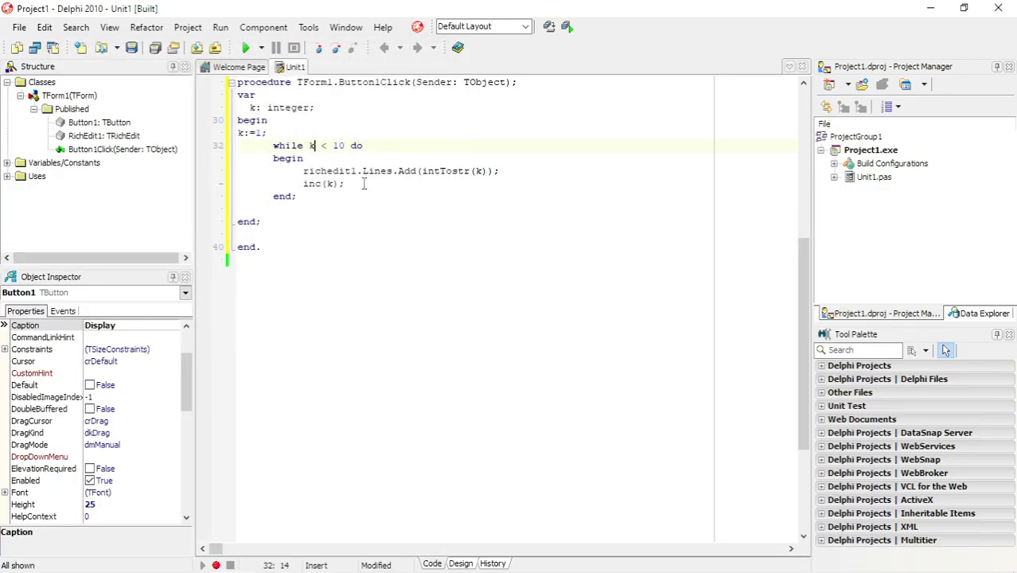
click(460, 564)
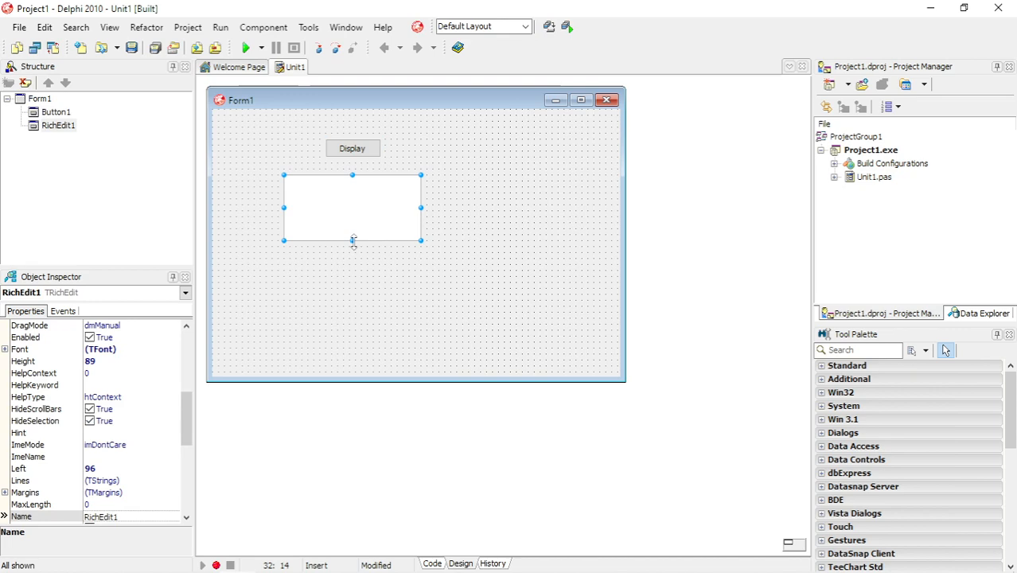
click(245, 47)
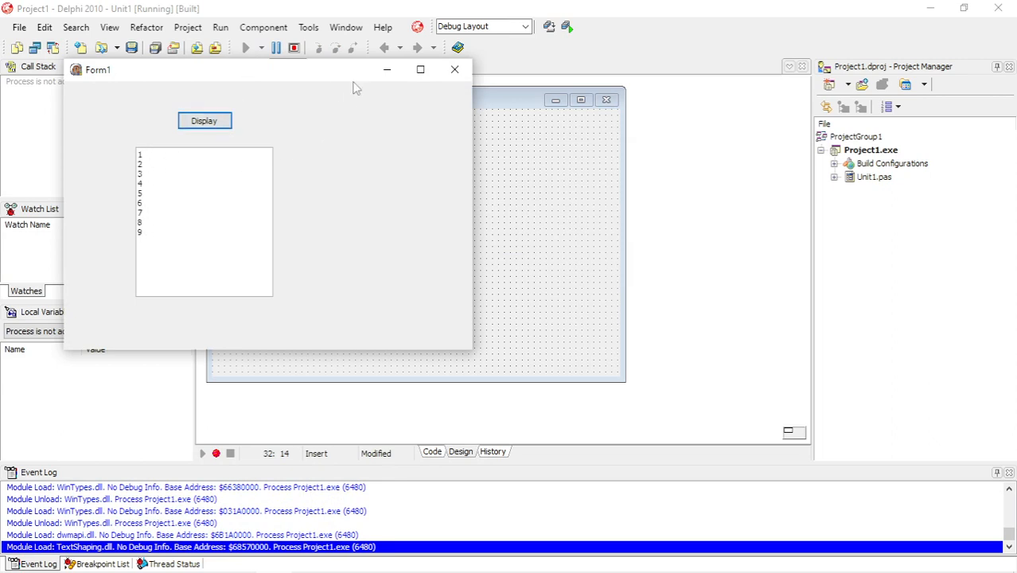
click(456, 70)
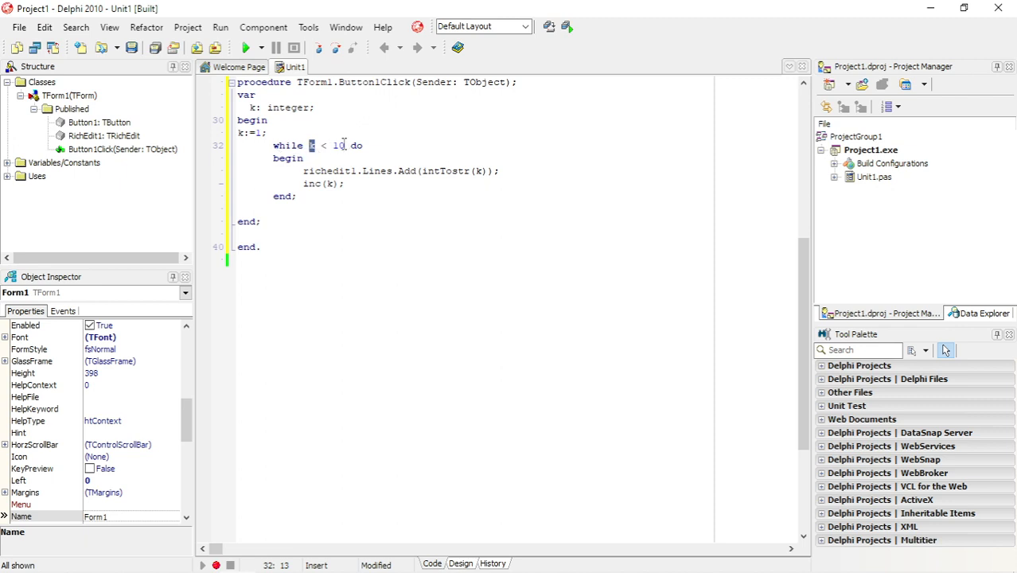
Set the condition to while k < 11 do, run the form and press Display to show 1 to 10.
text(1)
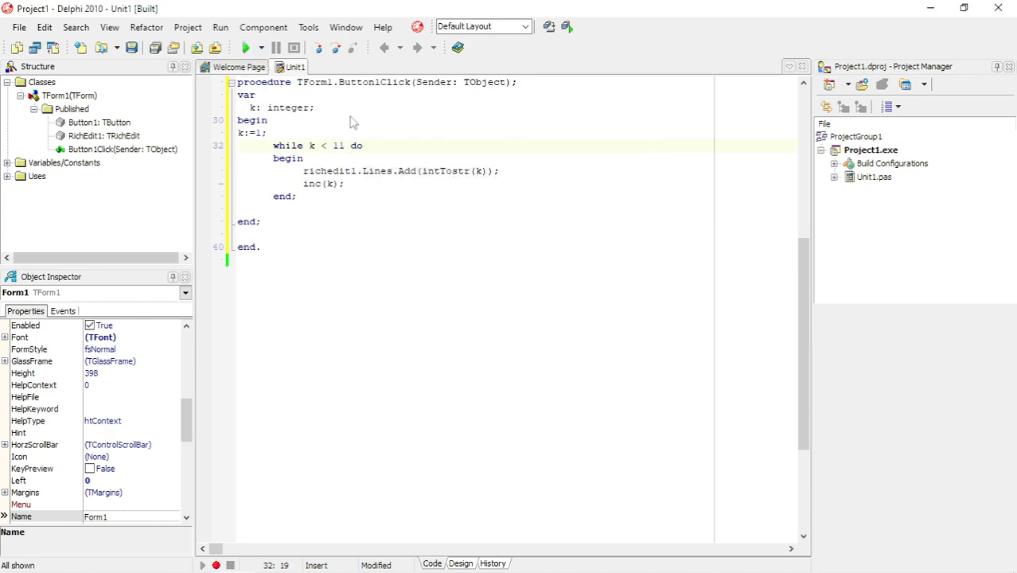
click(248, 48)
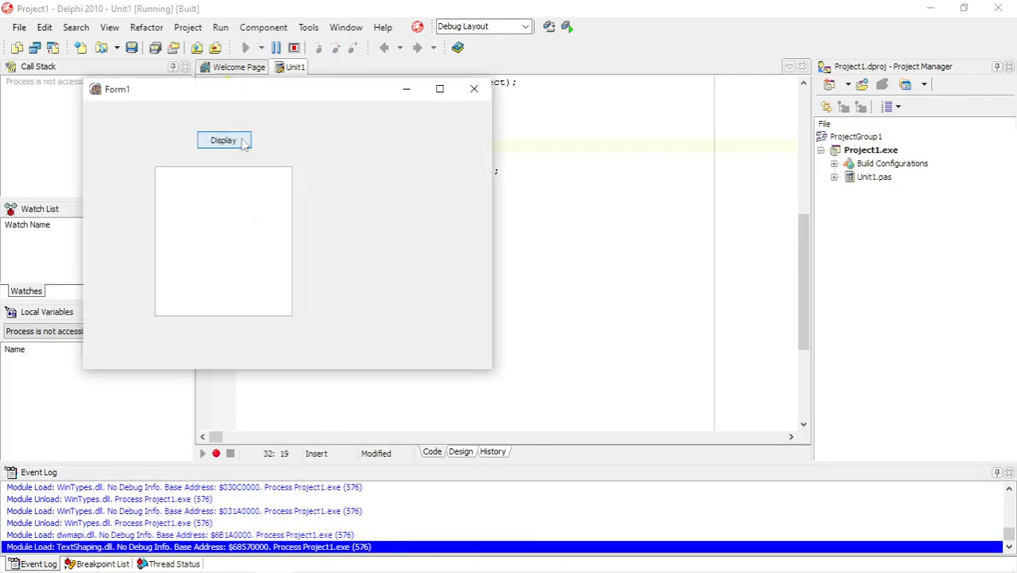
click(223, 140)
text(inc(k);)
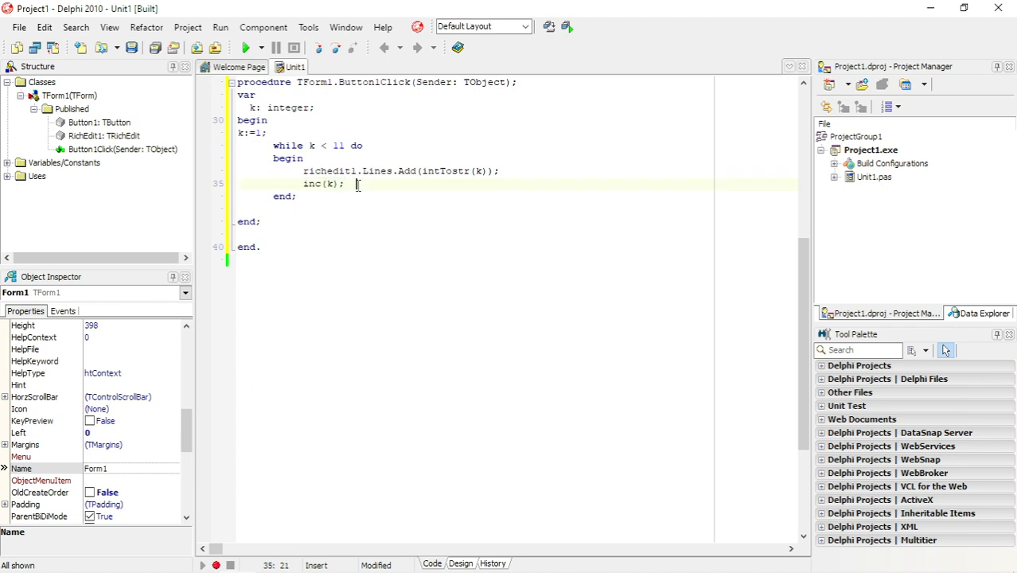
Add a break; statement inside the loop right after inc(k);.
text(//)
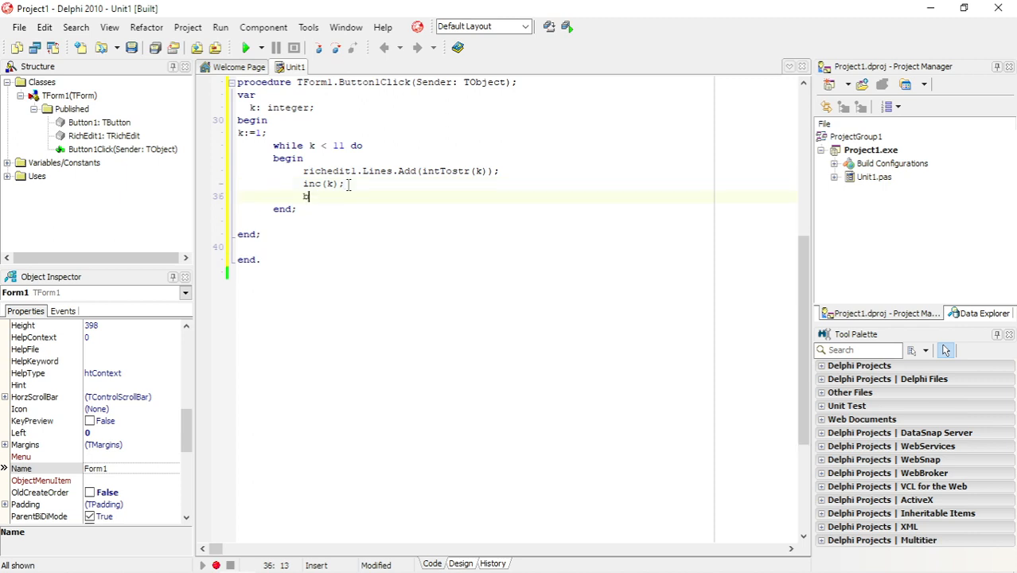
text(reak;)
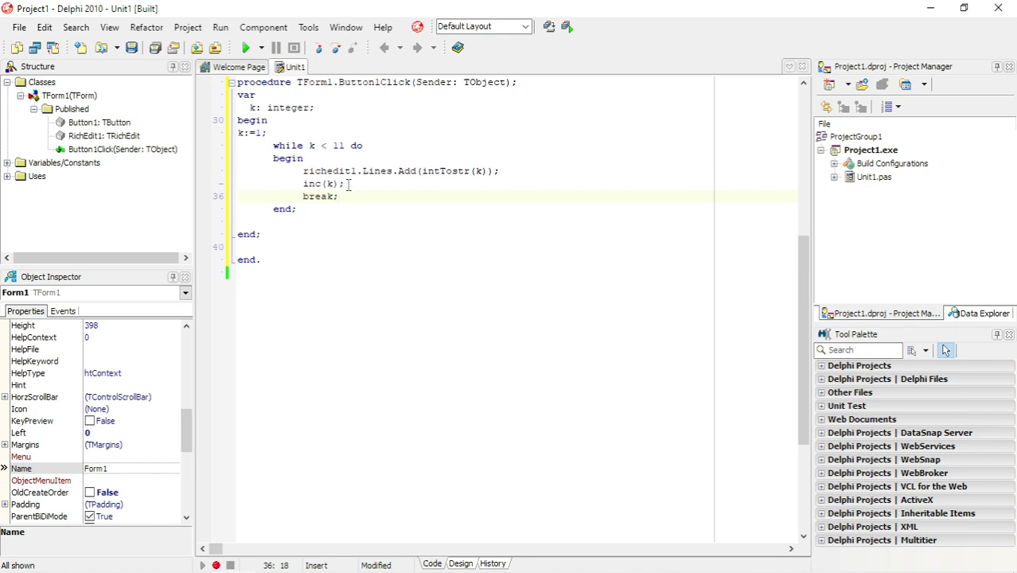
key(Delete)
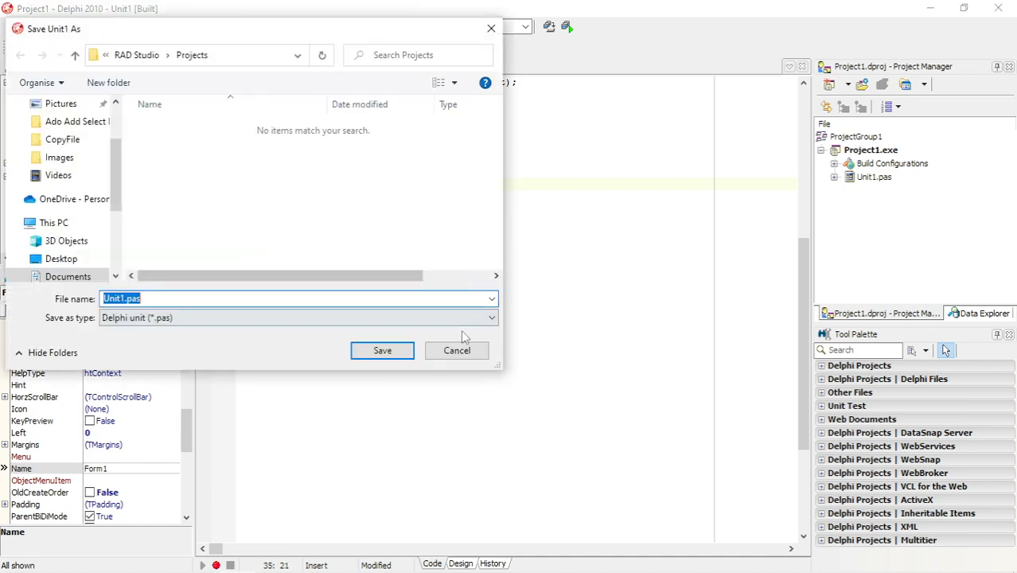
Cancel the Save Unit1 As prompt so Project1 proceeds to compile.
click(382, 350)
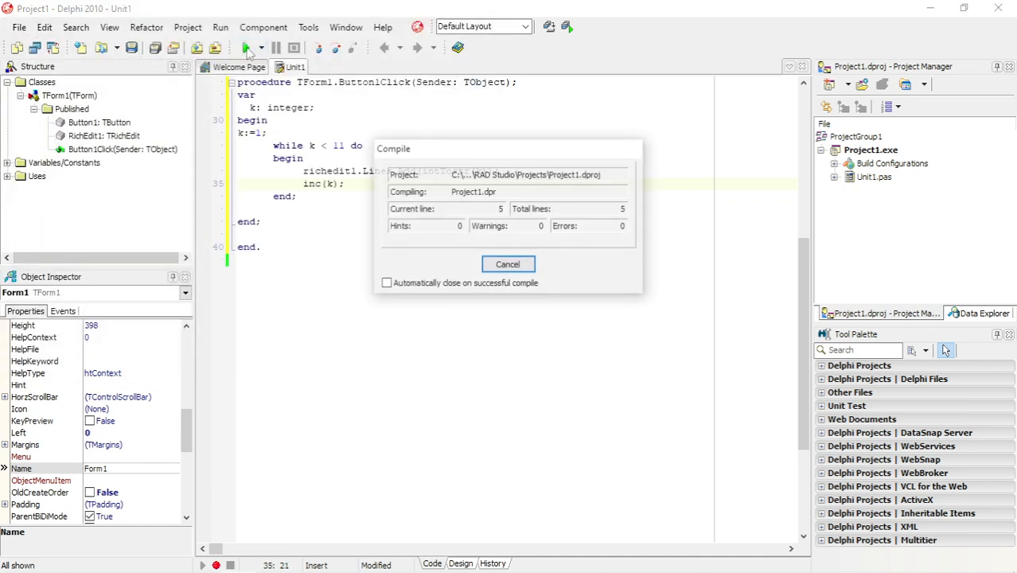